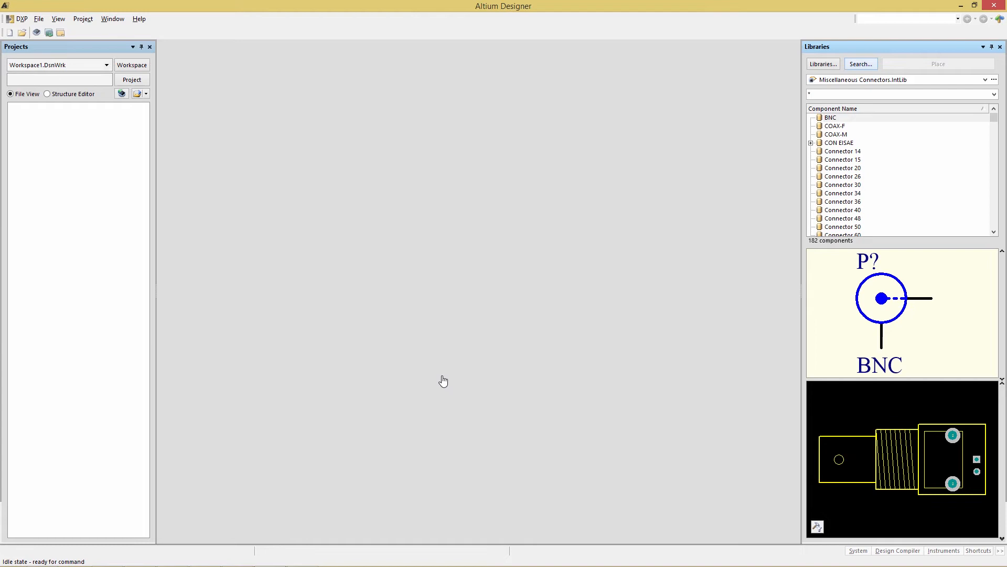
# - Bring up the Libraries Search dialog from the Libraries panel
pyautogui.click(860, 64)
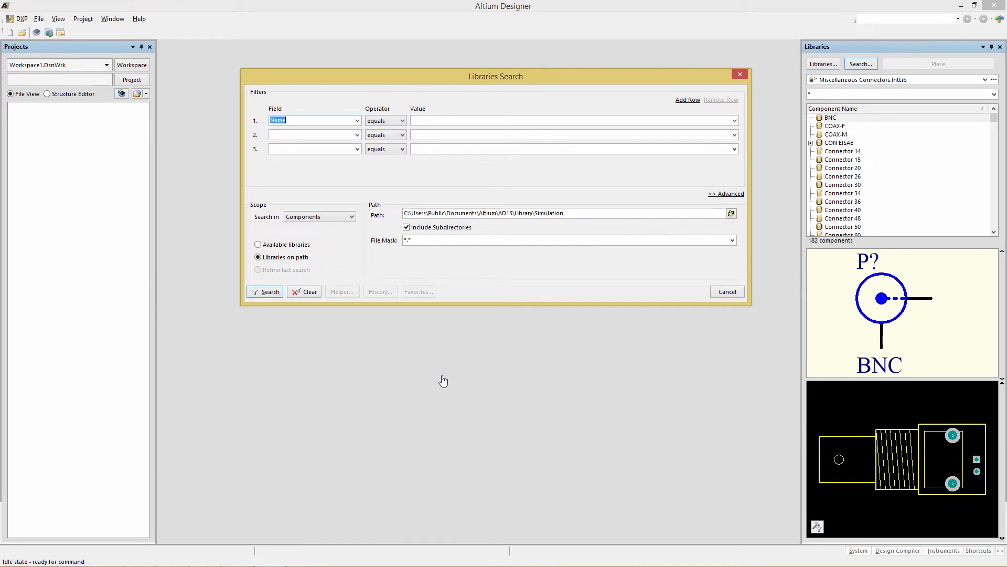
# - Run the Advanced query (Name like '*cap*') and HasModel('SIM','*',true) across Available libraries, returning six Cap components
pyautogui.click(725, 193)
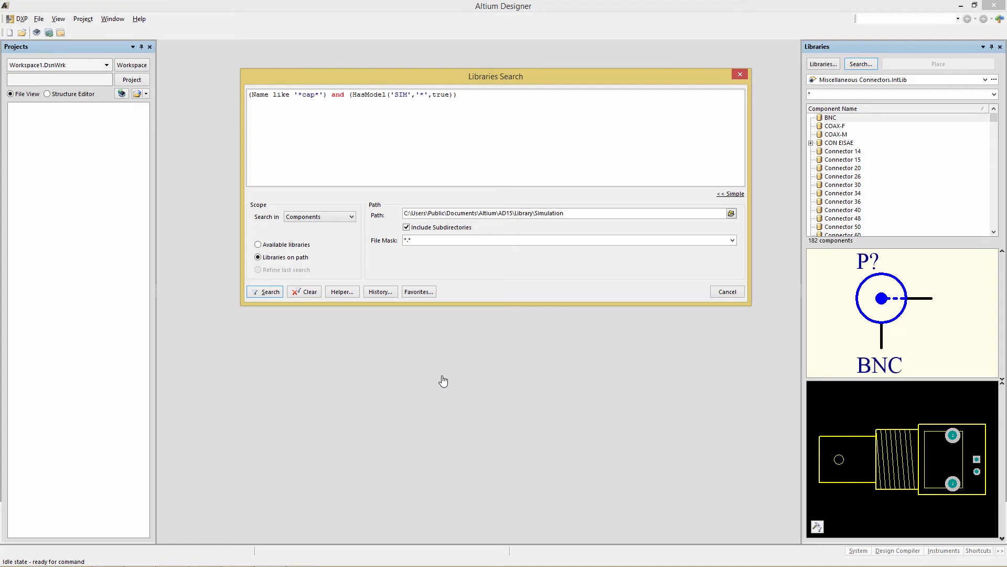
pyautogui.click(457, 95)
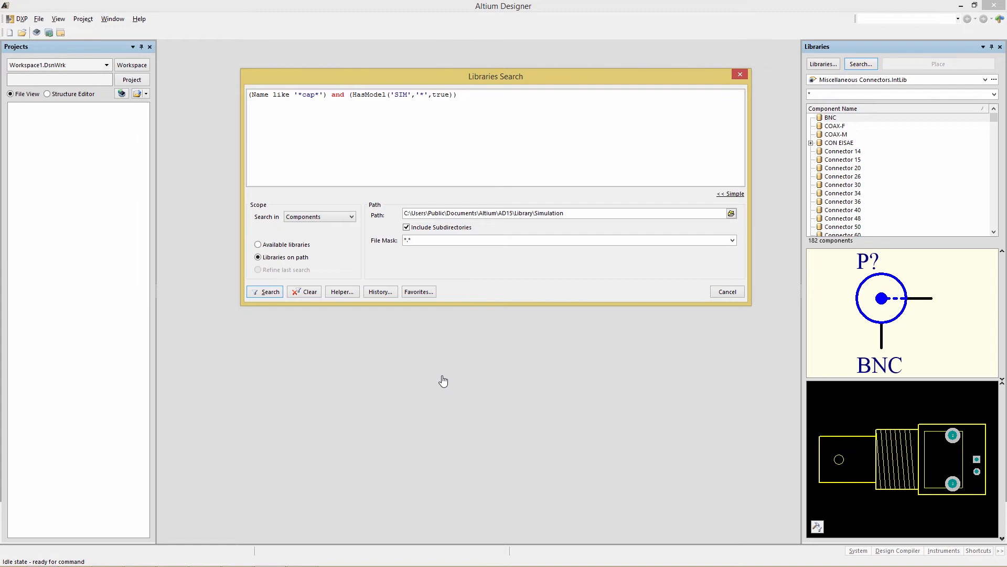
pyautogui.click(456, 94)
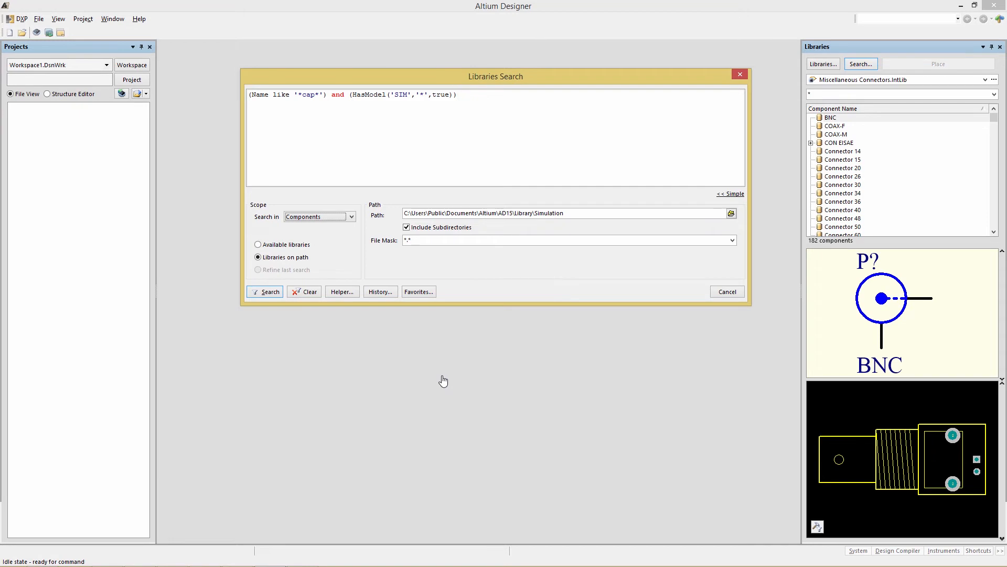
pyautogui.click(350, 216)
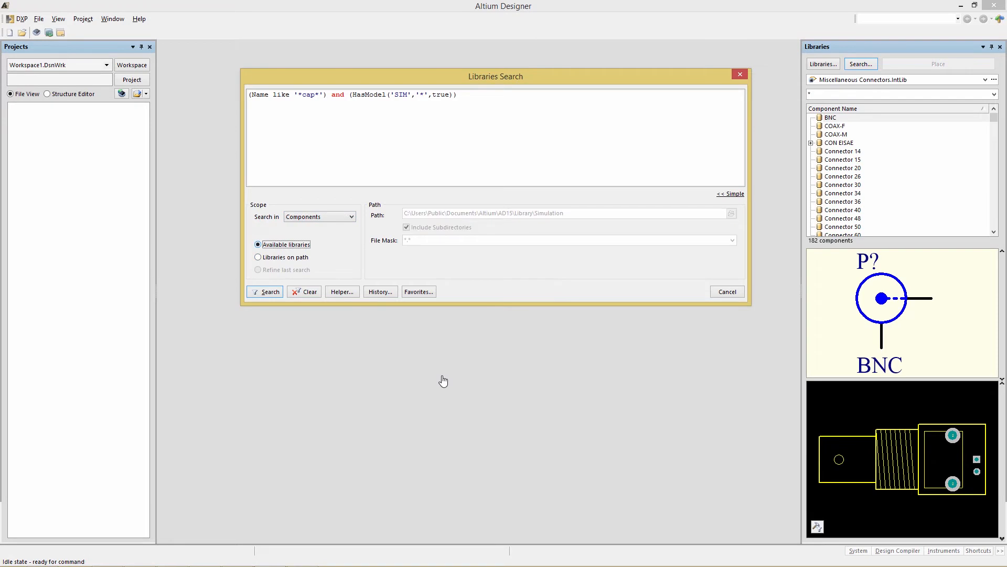
pyautogui.click(268, 290)
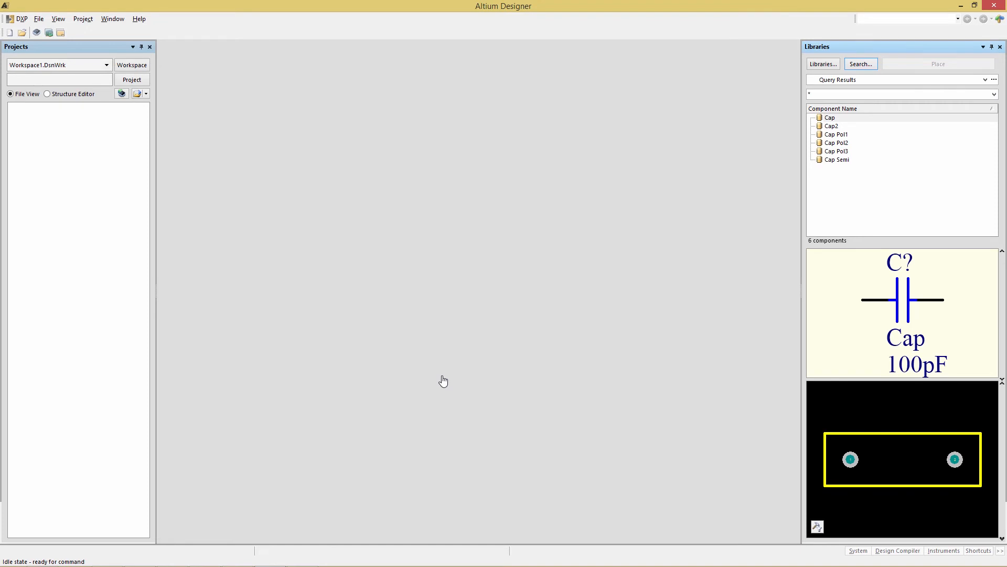
# - Select Cap in the results and add a Description column via Select Columns
pyautogui.click(829, 118)
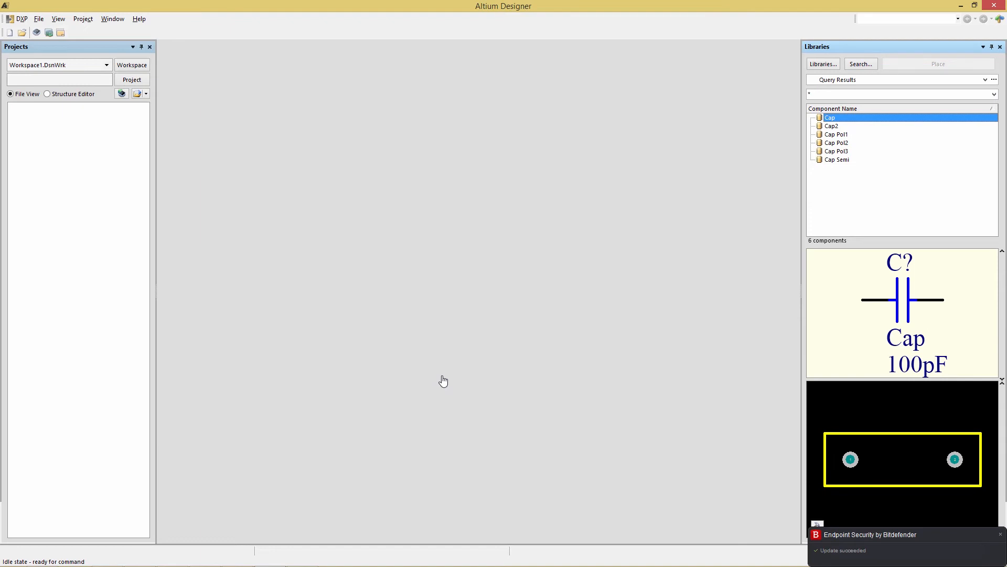
pyautogui.rightClick(899, 193)
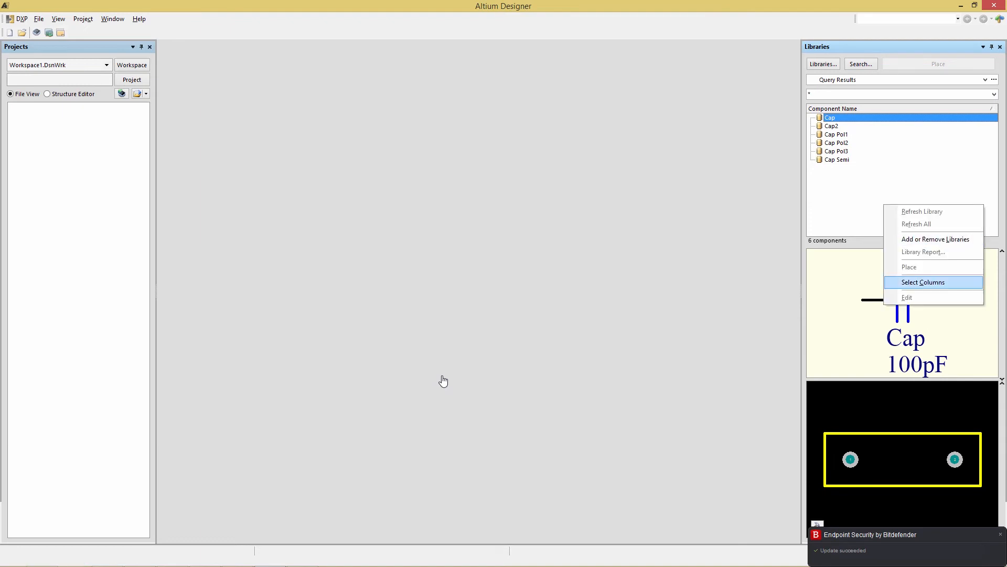
pyautogui.click(923, 282)
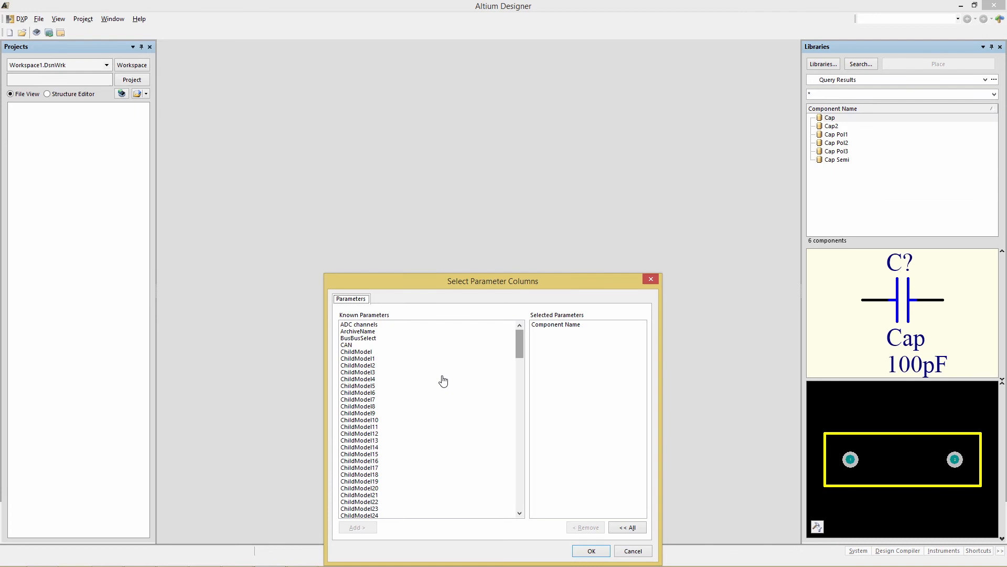
pyautogui.scroll(-3)
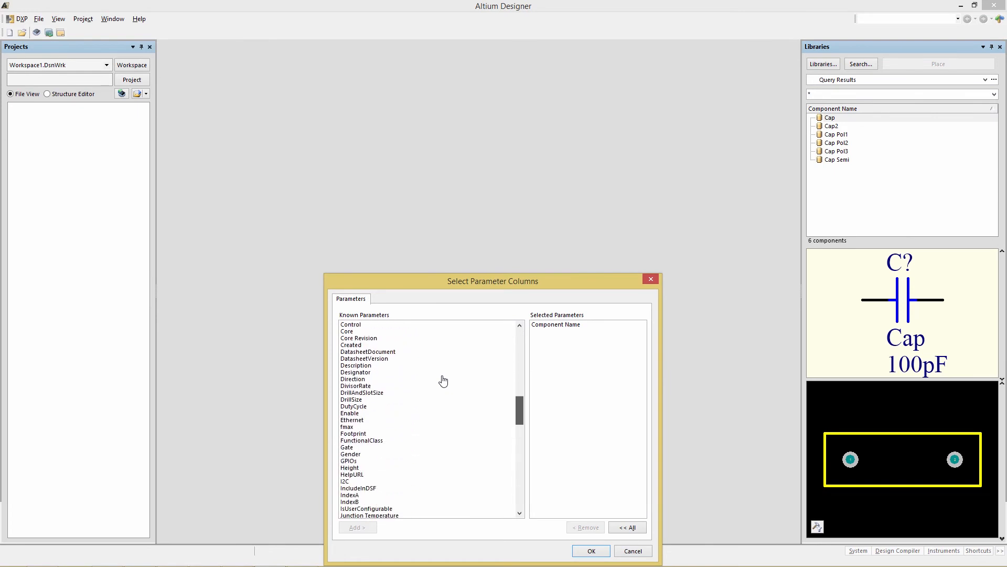
pyautogui.click(590, 551)
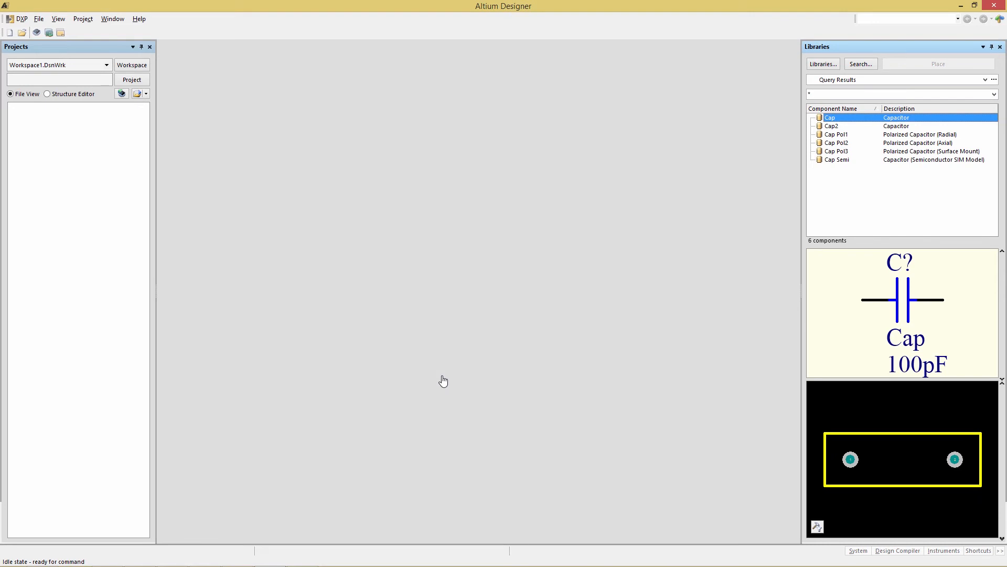
# - Start a new blank schematic sheet
pyautogui.click(39, 18)
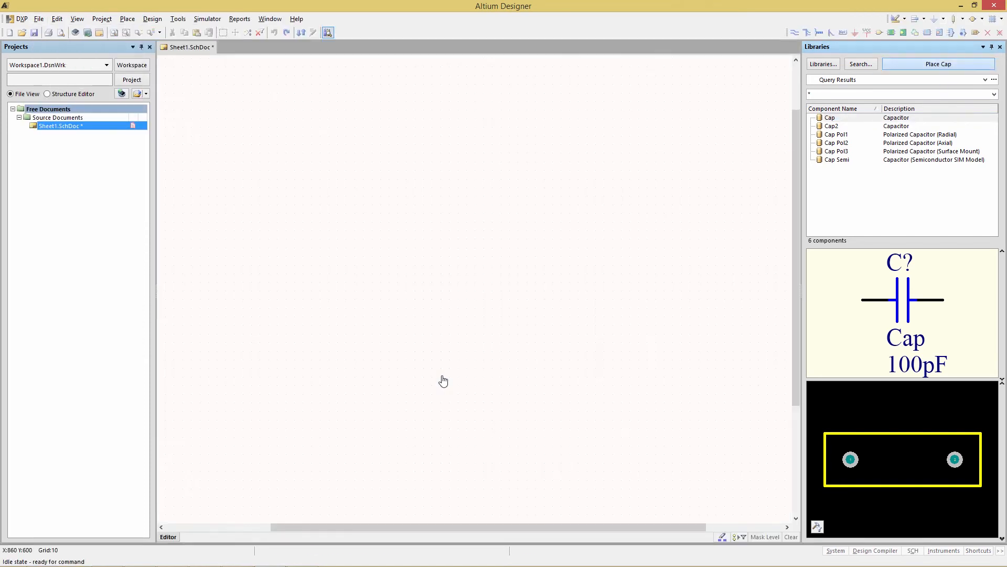
# - Place the Cap capacitor on the sheet and confirm its Simulation model entry in Properties
pyautogui.click(448, 136)
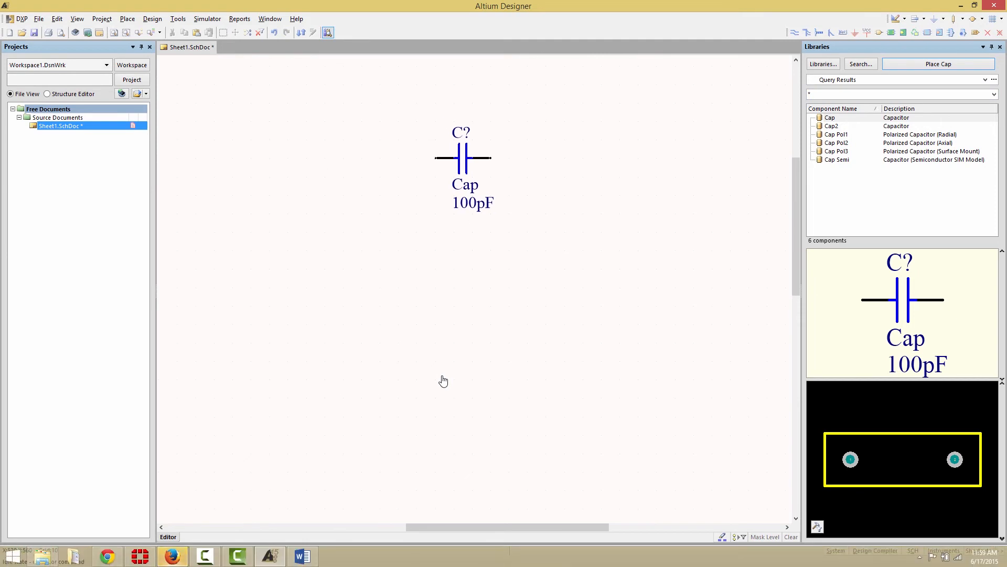
pyautogui.doubleClick(463, 157)
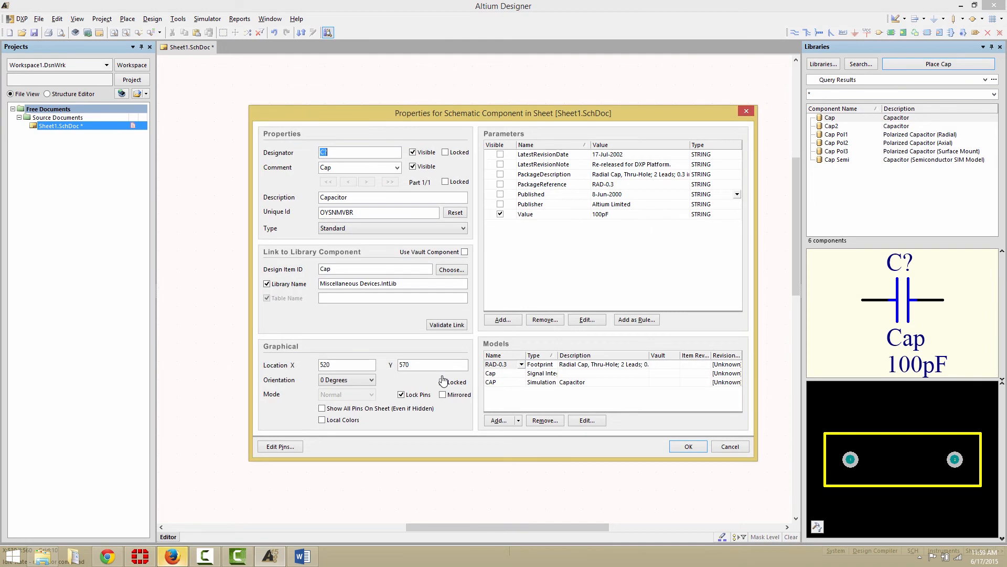
pyautogui.click(542, 382)
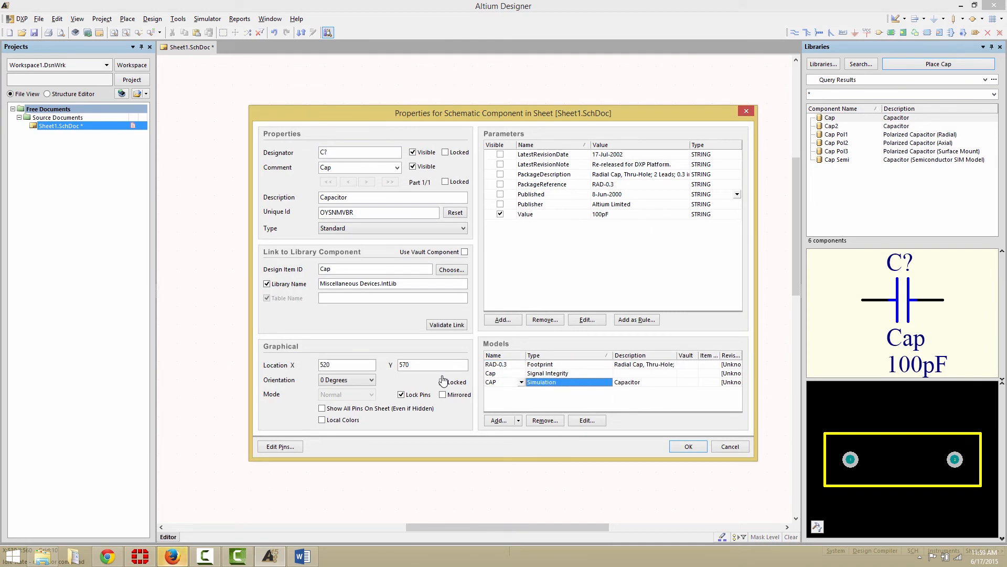
pyautogui.click(686, 446)
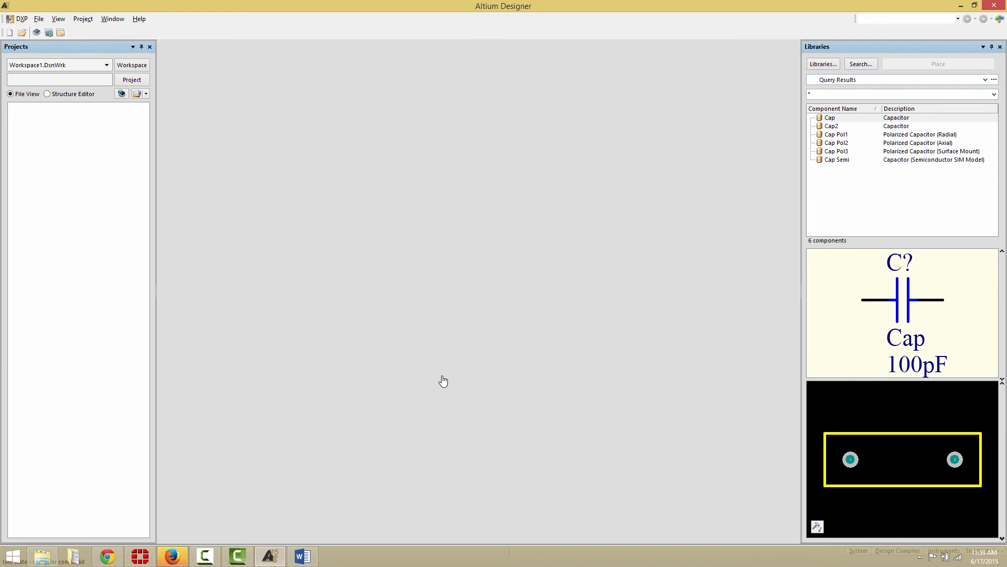
# - Search HasModel('SIM','V*',true) on the Simulation library folder path, listing ten voltage sources
pyautogui.click(861, 64)
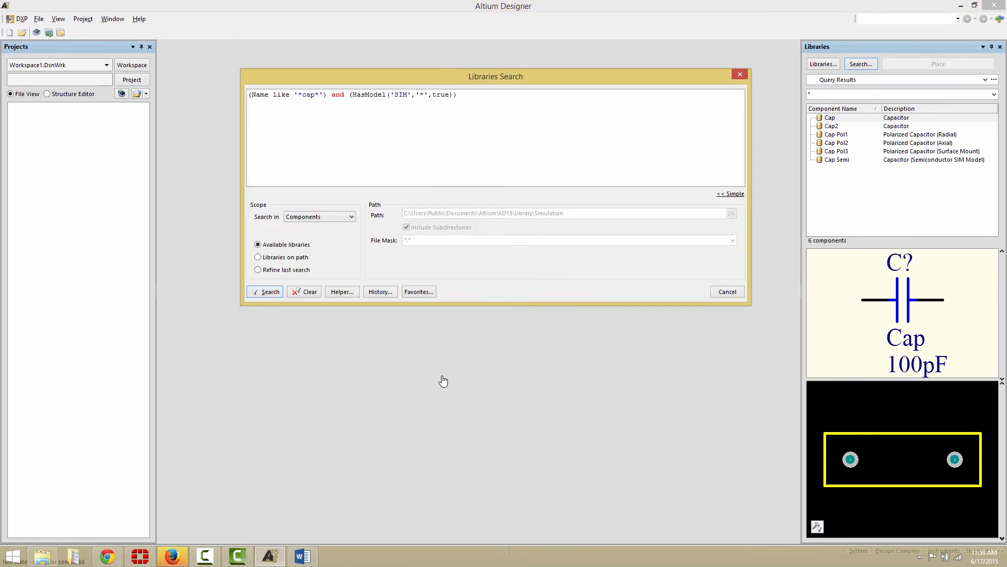
pyautogui.write("HasModel('SIM','V*',true)")
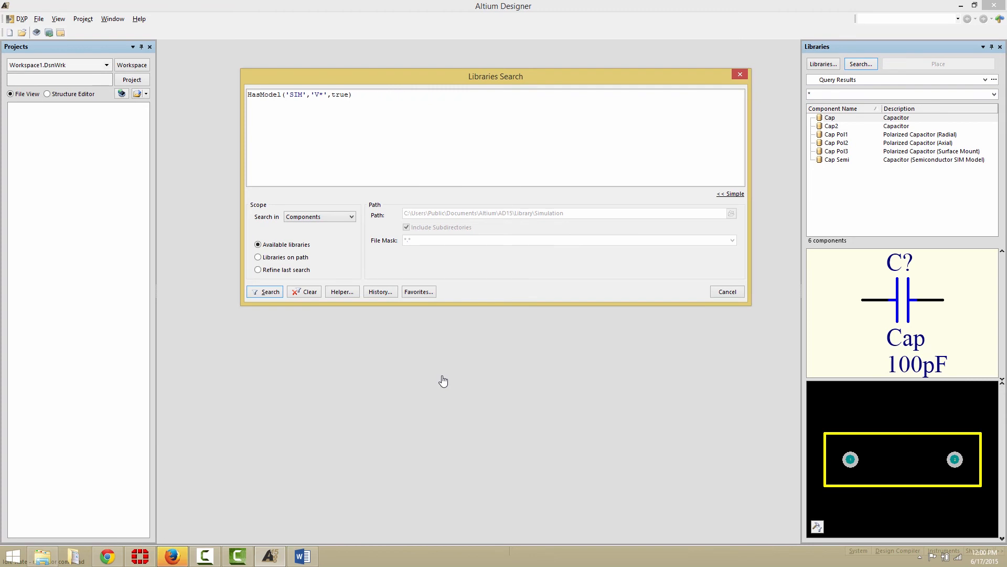
pyautogui.click(353, 94)
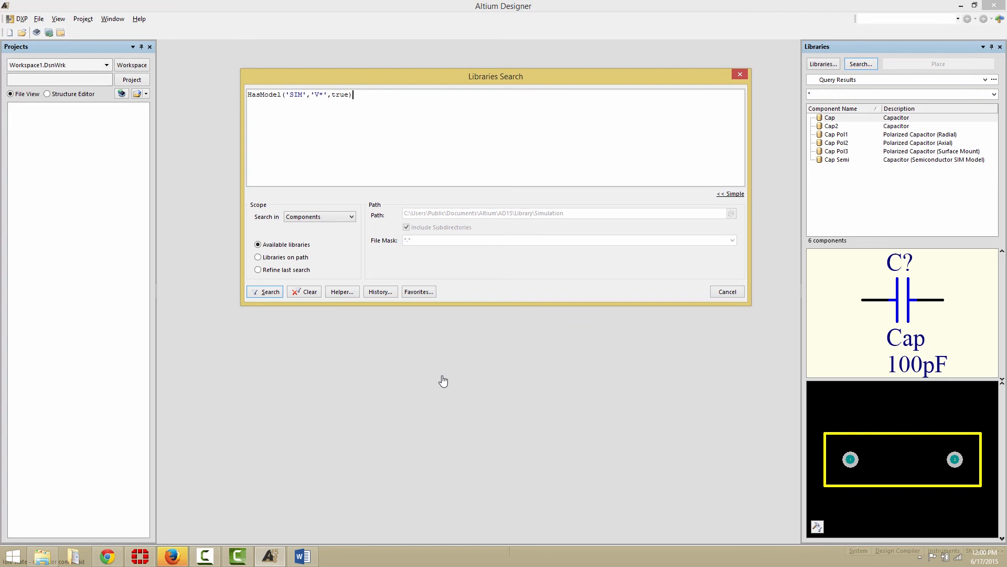
pyautogui.click(258, 257)
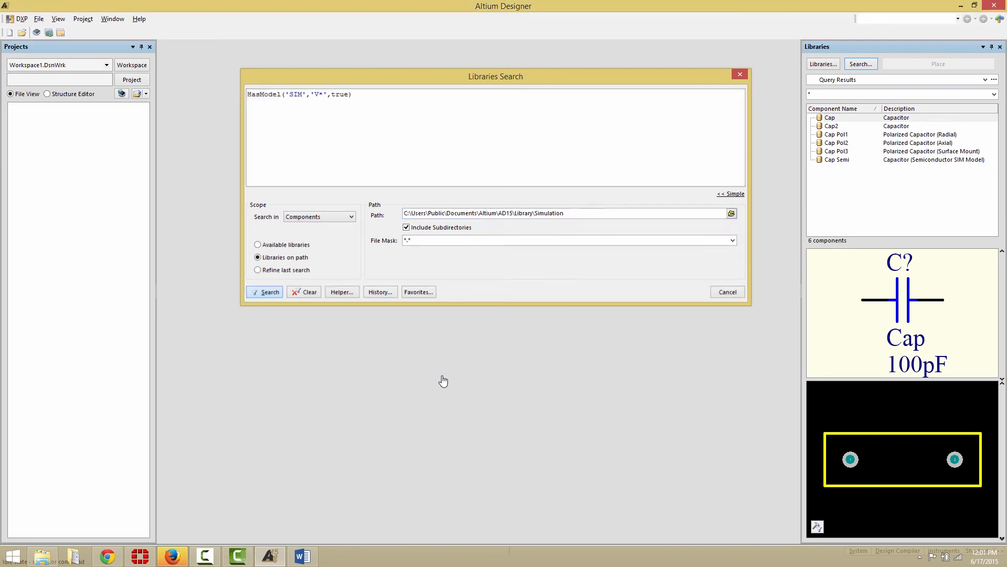
pyautogui.click(264, 292)
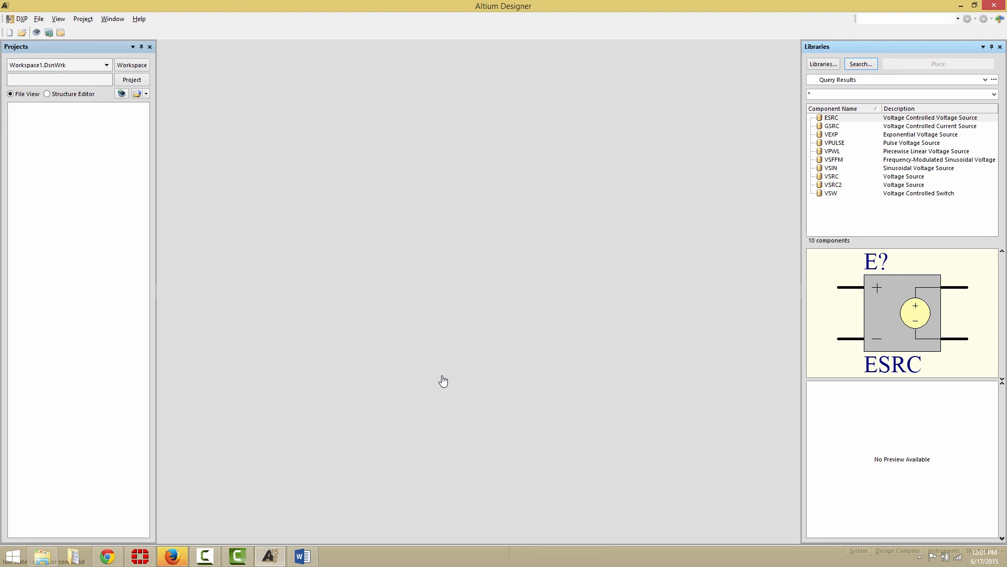
# - Preview GSRC, VSRC2 and VSIN in the Libraries panel, then return to Libraries Search
pyautogui.click(832, 126)
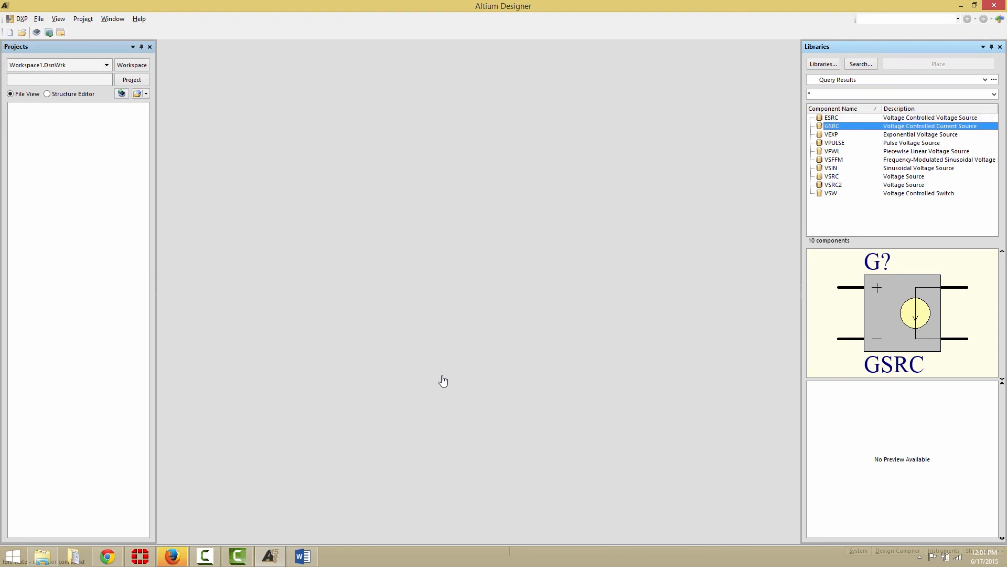
pyautogui.click(833, 184)
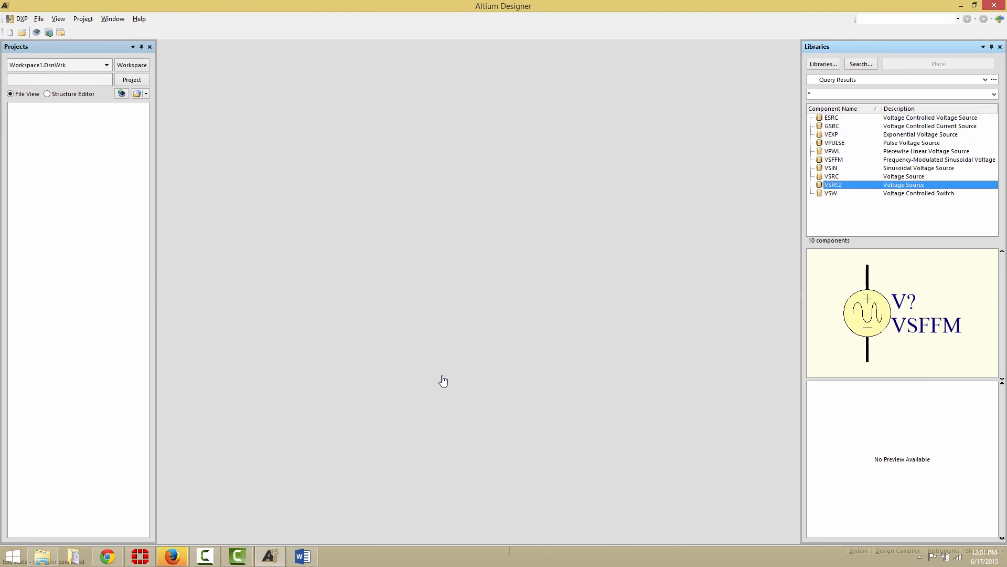
pyautogui.click(831, 168)
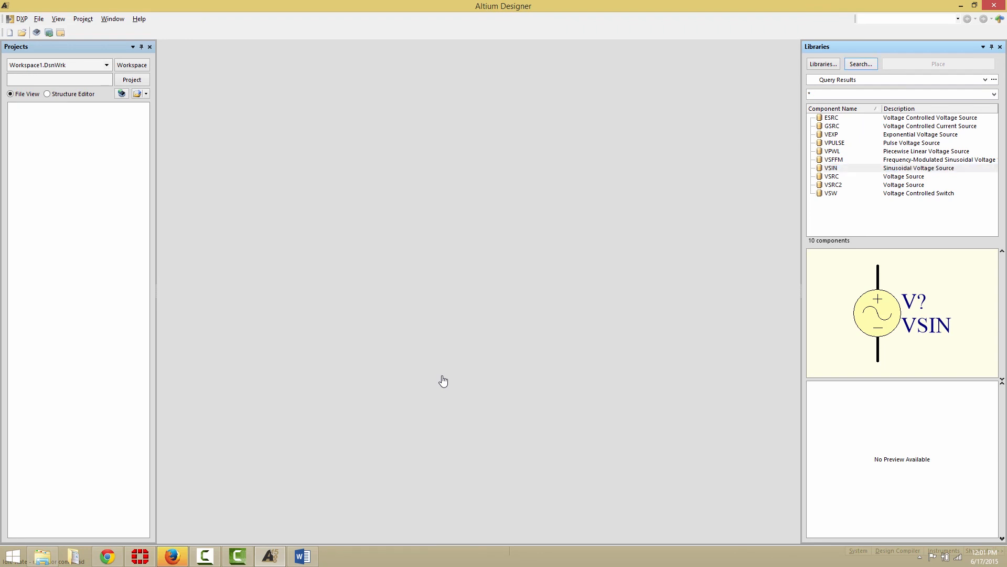
pyautogui.click(860, 64)
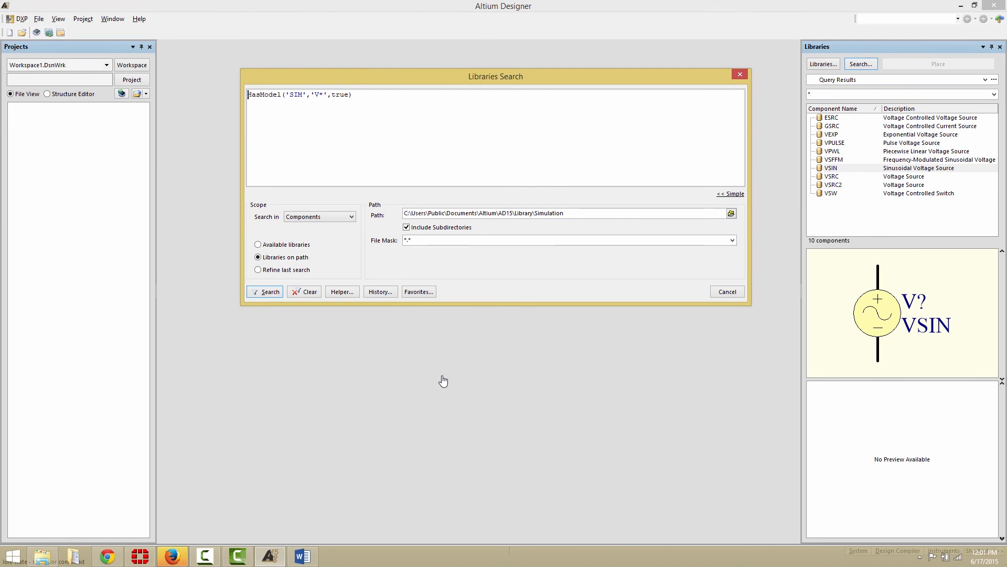
# - Run a Simple search with Description contains 'Voltage Source', listing eleven sources
pyautogui.click(730, 193)
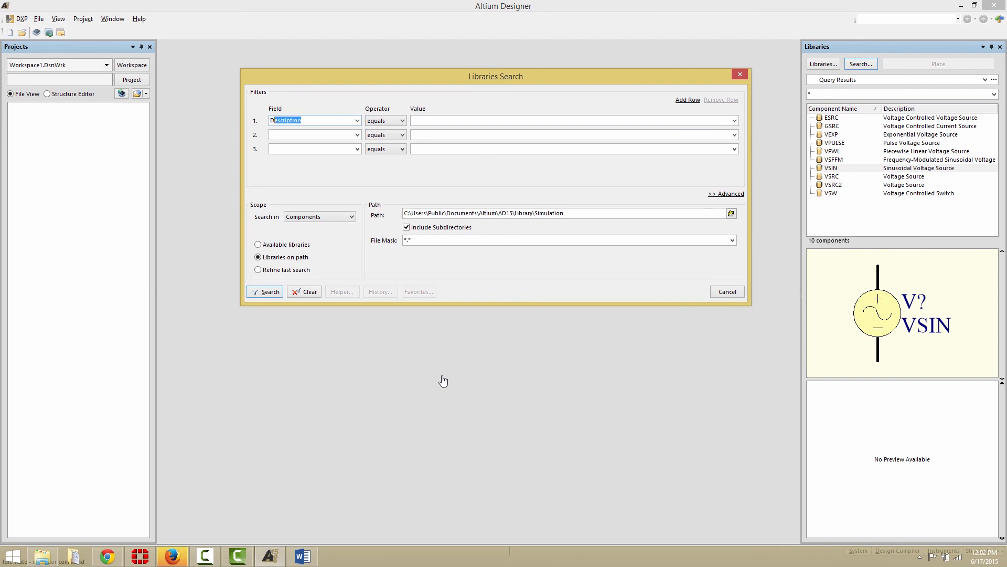
pyautogui.click(384, 120)
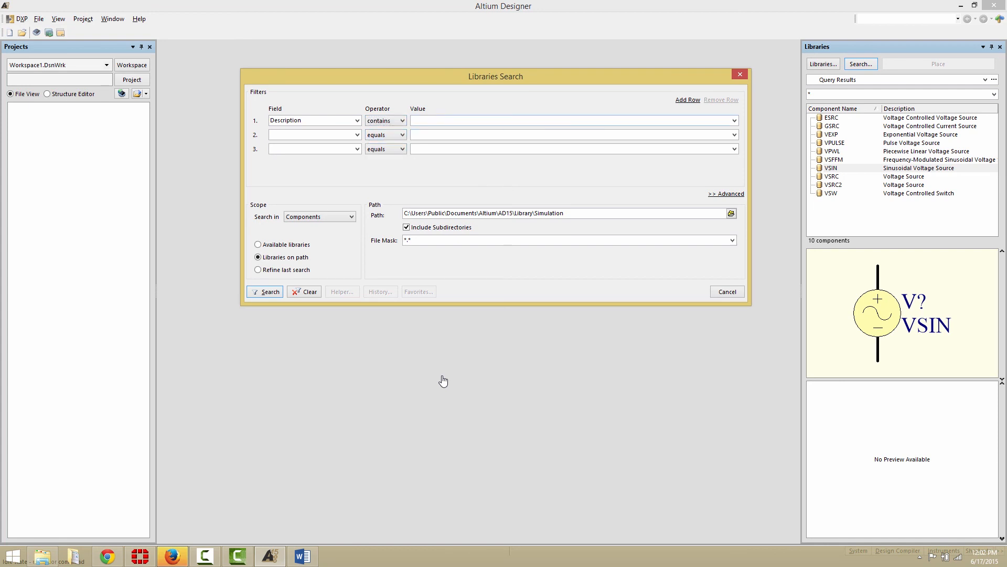
pyautogui.write('Voltage Regulator')
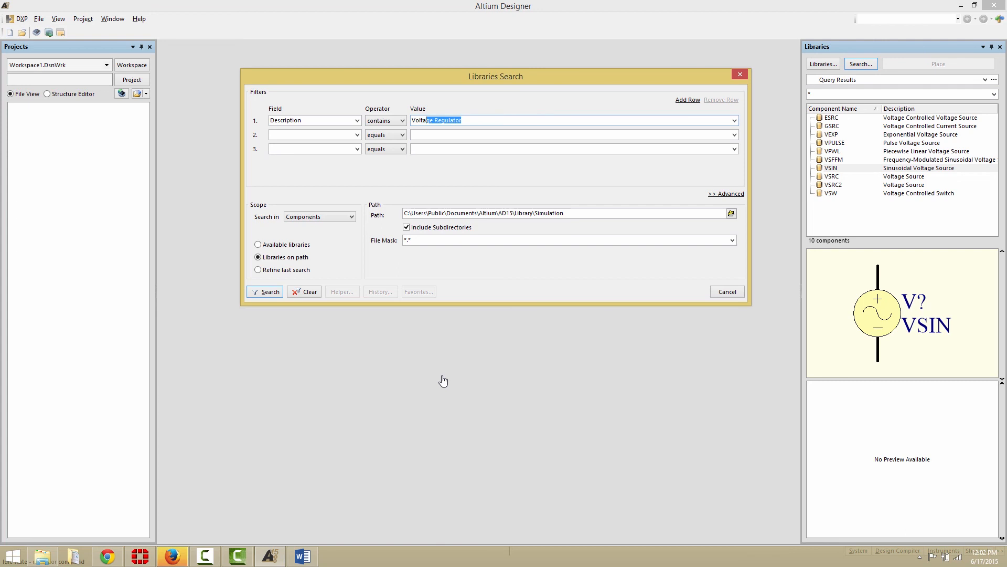
pyautogui.write('Voltage Source')
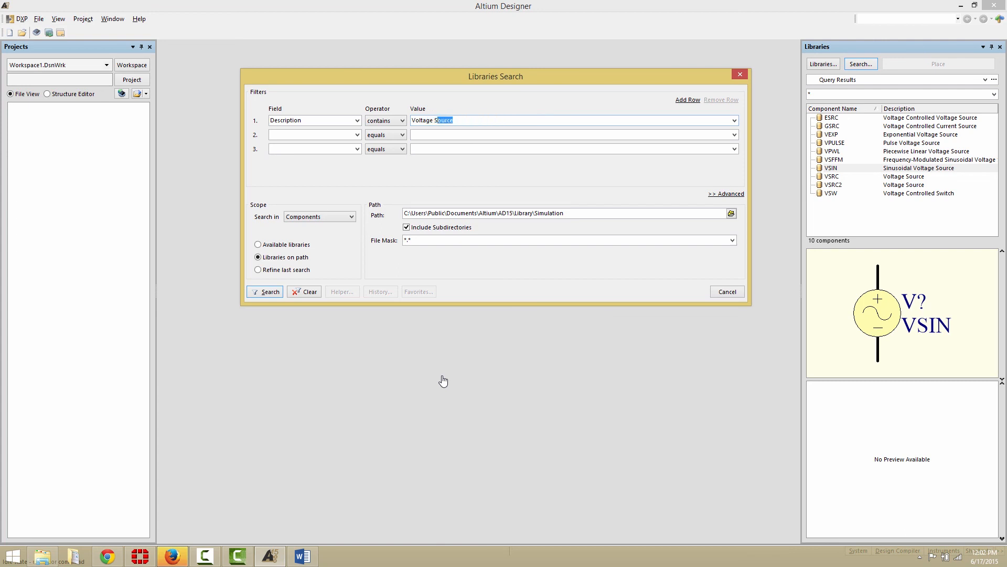
pyautogui.click(264, 290)
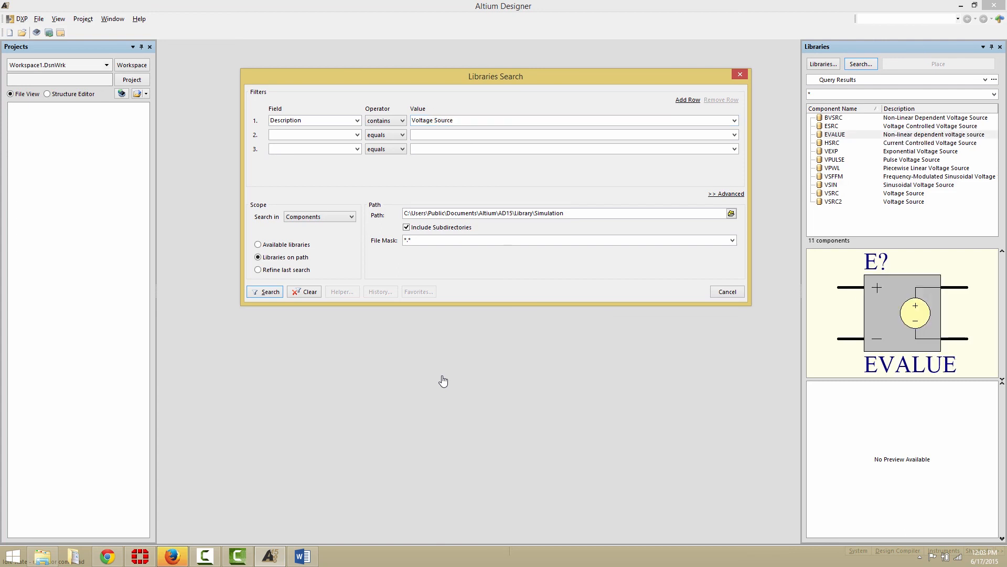
# - In Advanced mode, append AND HasModel('SIM','*',true) to the query text
pyautogui.click(726, 193)
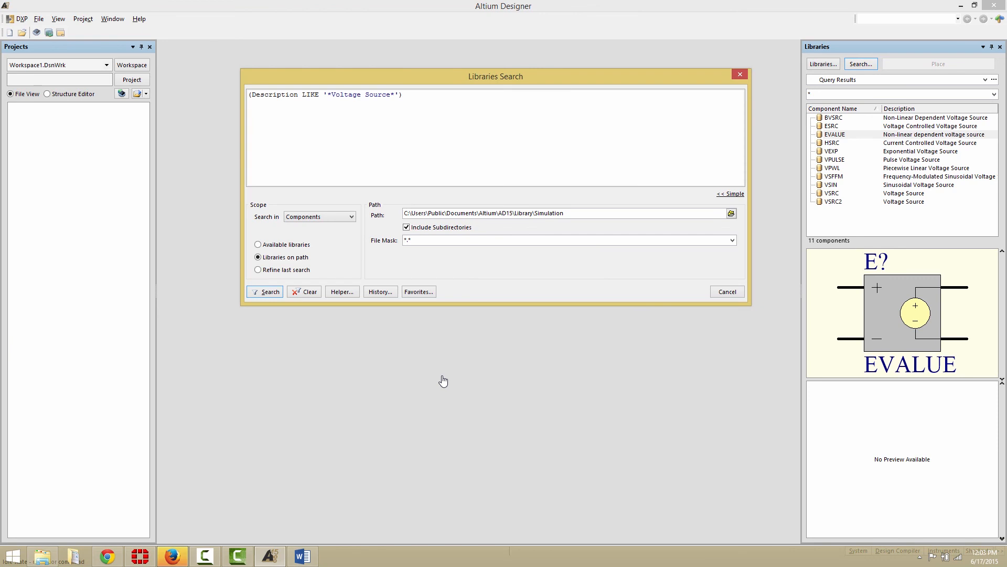
pyautogui.click(403, 94)
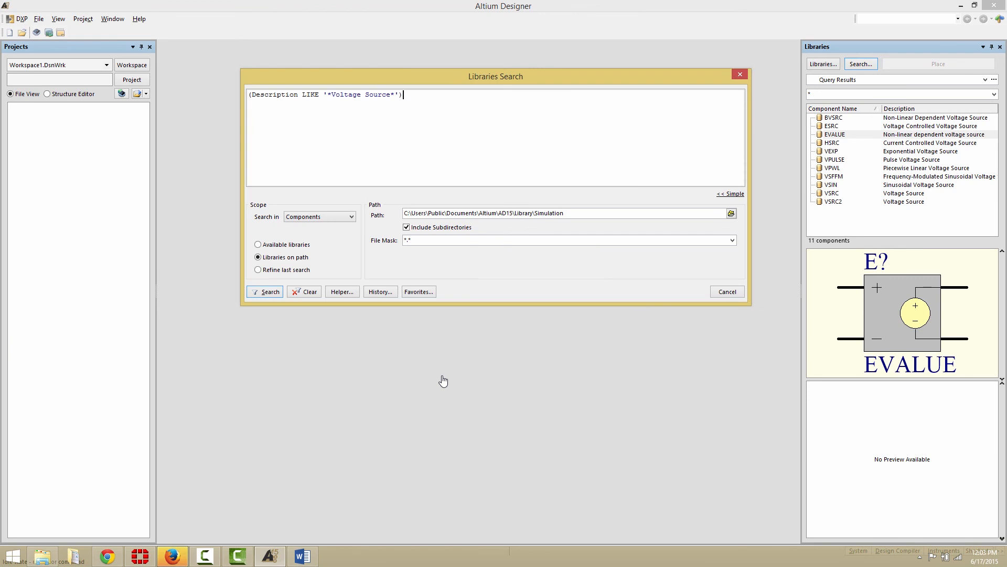
pyautogui.write("AND HasModel('SIM','*',true)")
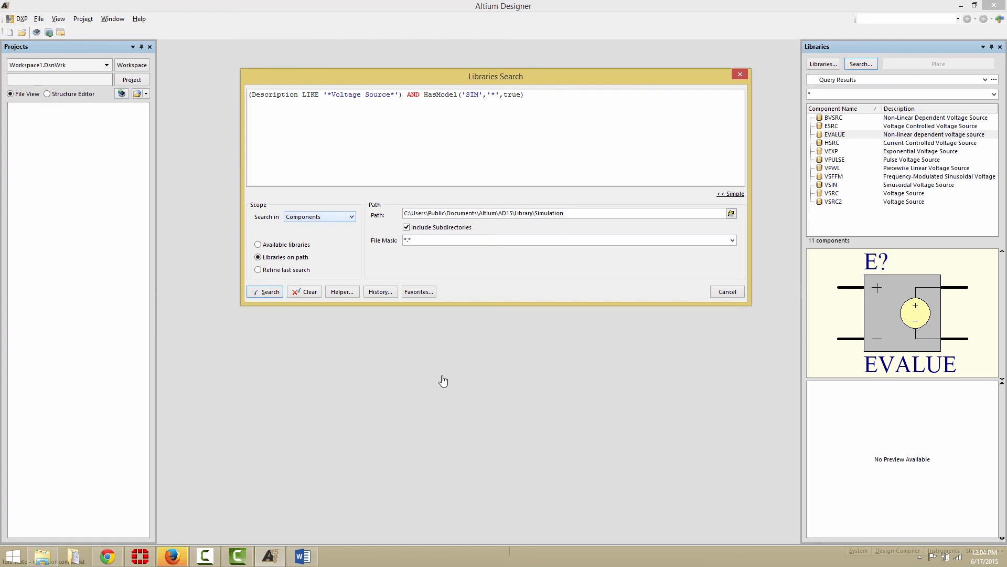
# - Run the combined query and preview the HSRC and VSFFM sources among the eleven results
pyautogui.click(525, 94)
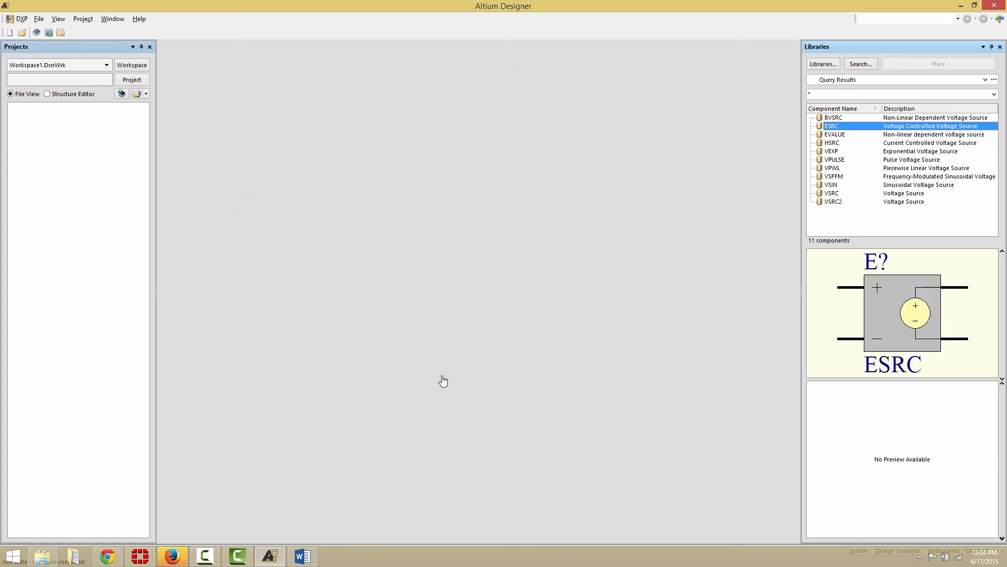
pyautogui.click(832, 143)
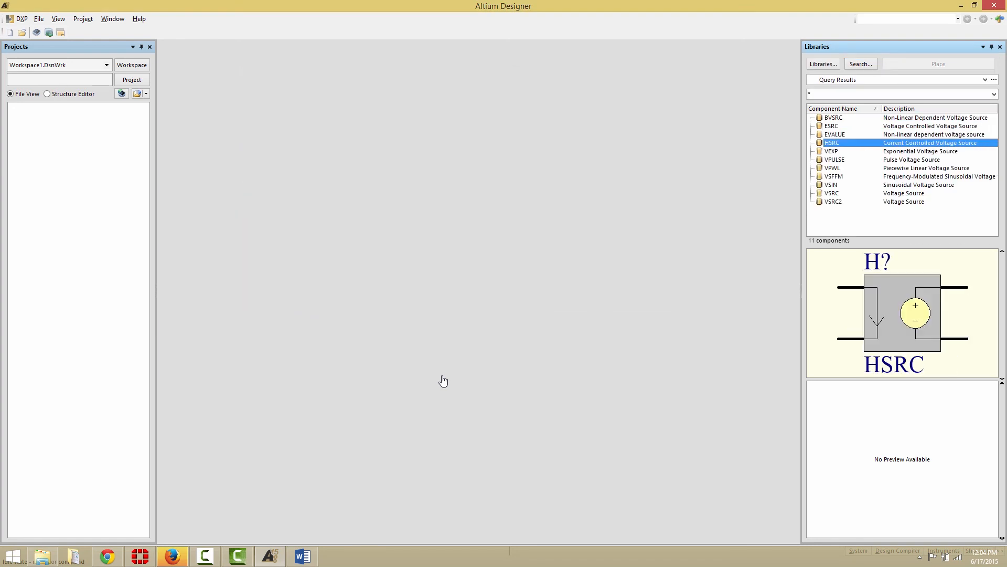
pyautogui.click(833, 176)
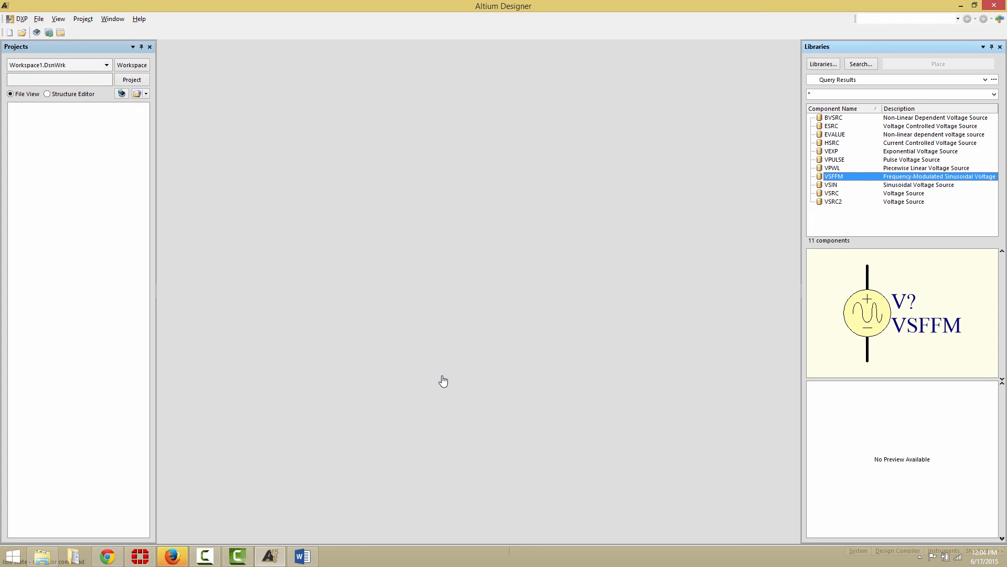